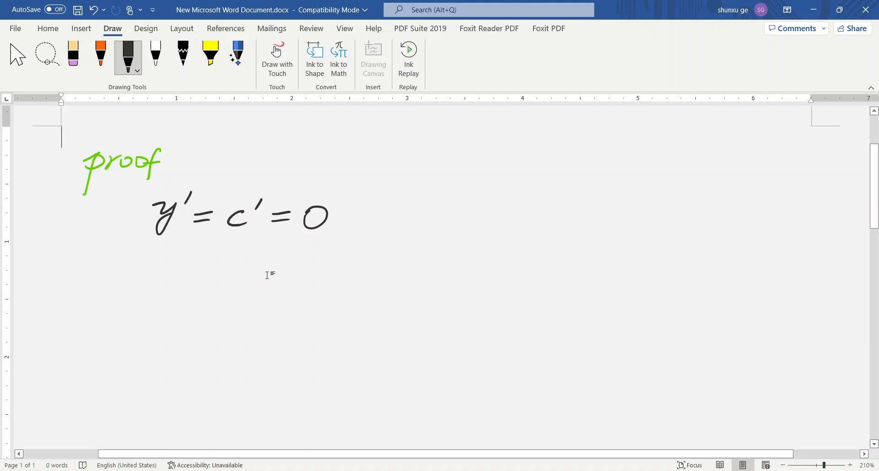
{"action": "mouse_move", "coordinate": [157, 278]}
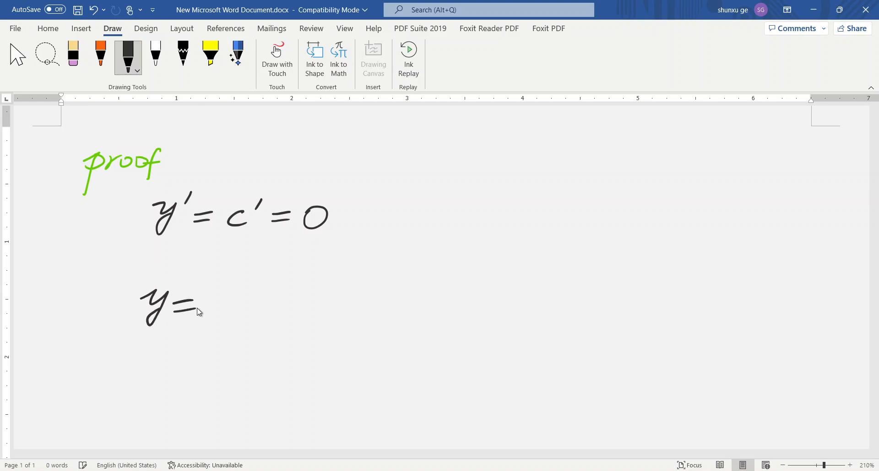
Ink y=c below y'=c'=0 and underline y'=c'=0 with a yellow highlighter stroke
{"action": "left_click_drag", "start_coordinate": [211, 305], "coordinate": [229, 314]}
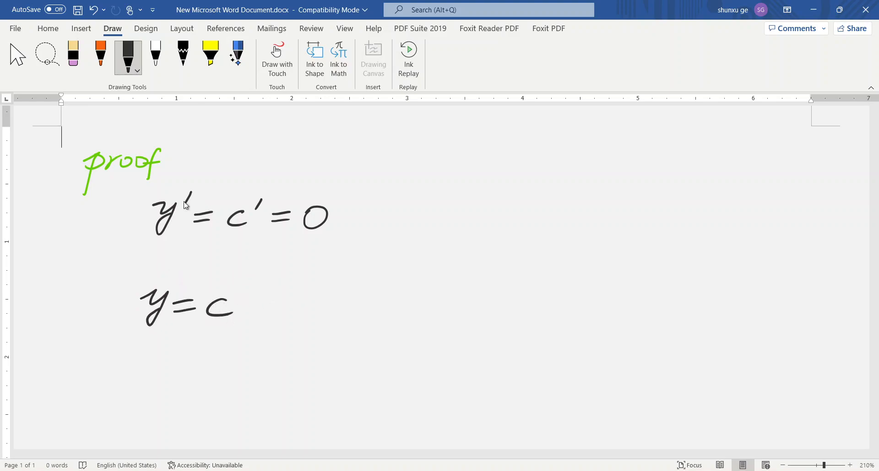
{"action": "left_click", "coordinate": [210, 53]}
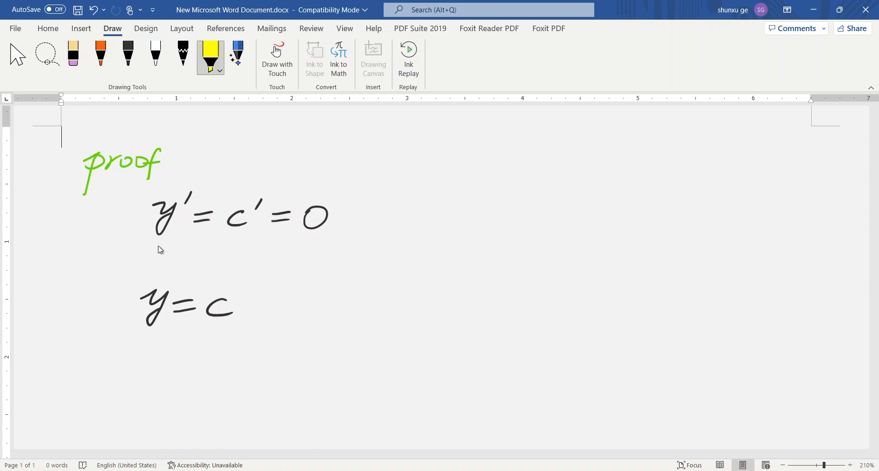
{"action": "left_click_drag", "start_coordinate": [156, 249], "coordinate": [304, 251]}
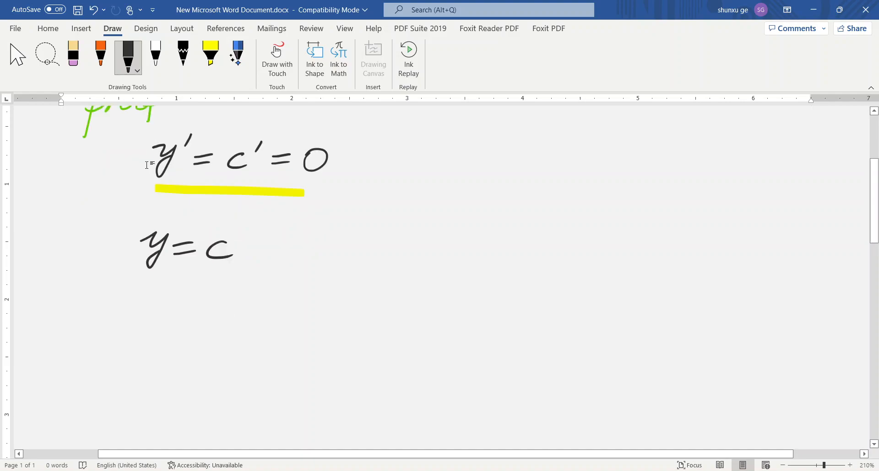
{"action": "mouse_move", "coordinate": [192, 272]}
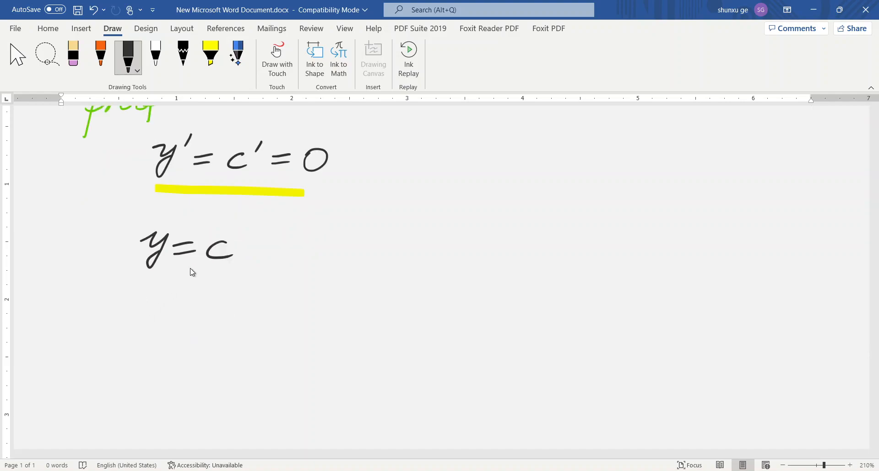
Ink y=ax+c beneath y=c with a=0 written to its right
{"action": "left_click_drag", "start_coordinate": [134, 306], "coordinate": [184, 328]}
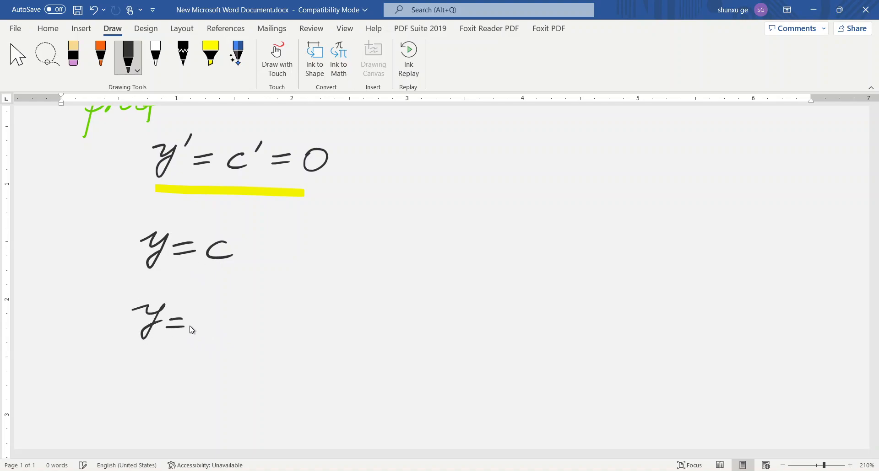
{"action": "left_click_drag", "start_coordinate": [198, 322], "coordinate": [241, 319]}
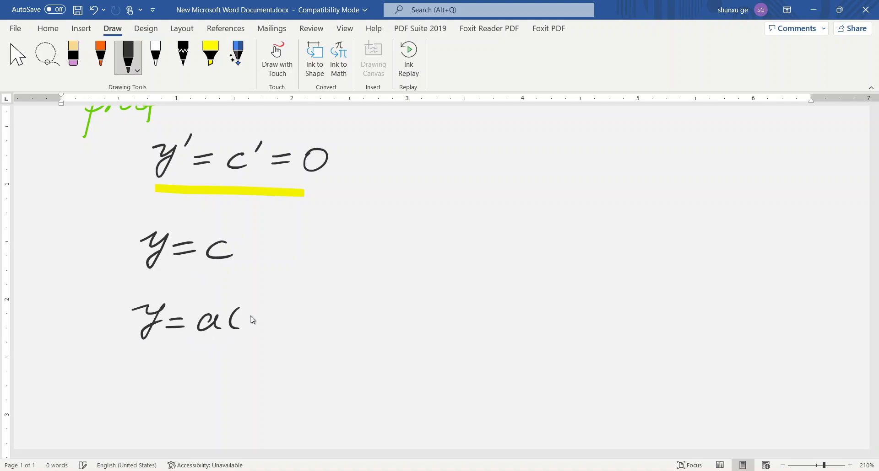
{"action": "left_click_drag", "start_coordinate": [253, 311], "coordinate": [261, 330]}
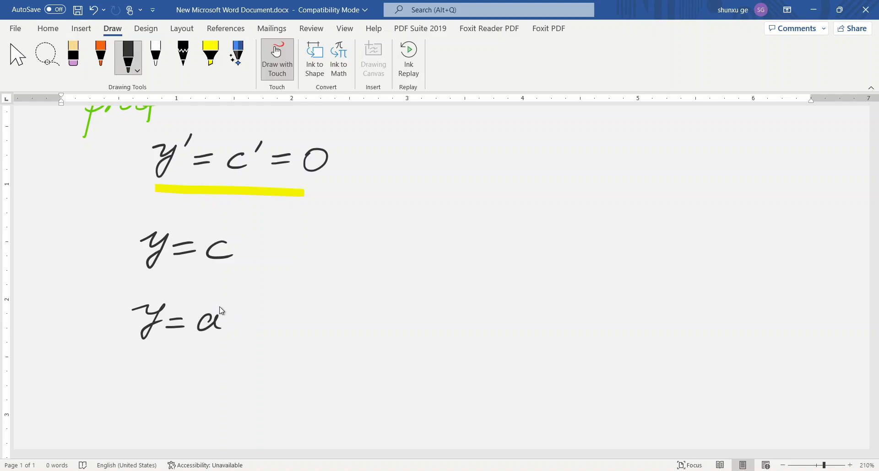
{"action": "left_click_drag", "start_coordinate": [232, 311], "coordinate": [249, 333]}
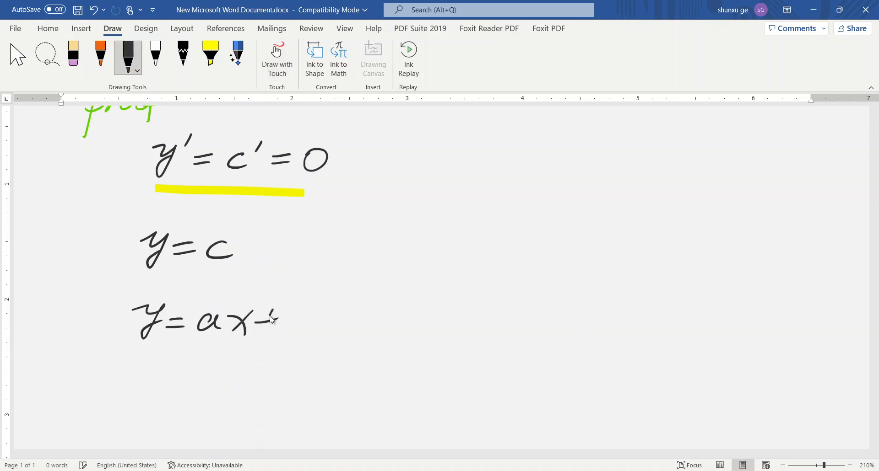
{"action": "left_click_drag", "start_coordinate": [264, 322], "coordinate": [303, 336]}
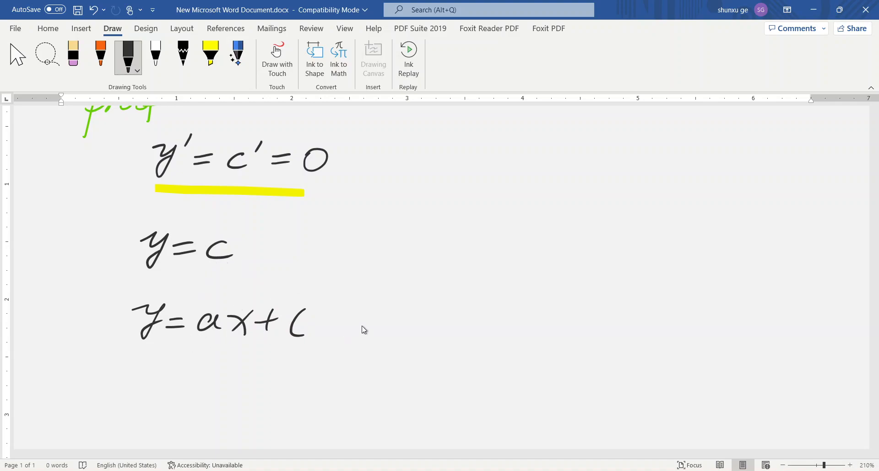
{"action": "left_click_drag", "start_coordinate": [387, 327], "coordinate": [448, 327]}
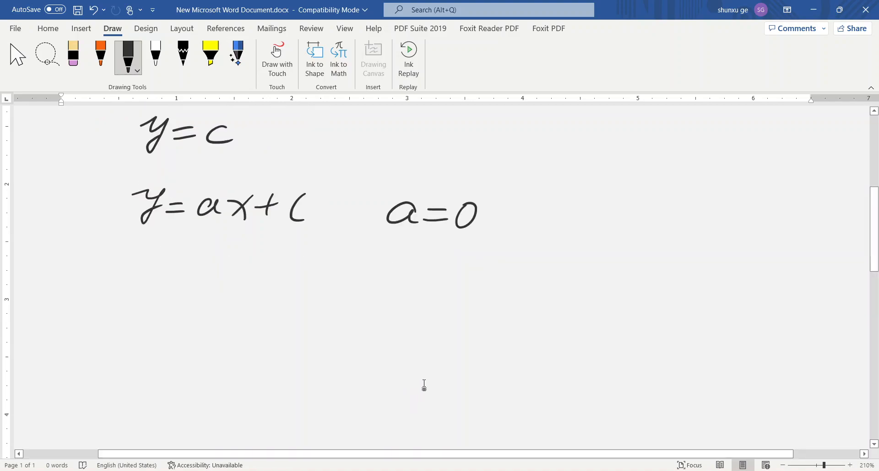
Ink 'proof' and the start of the line Δy = a(x+Δx) + c −
{"action": "left_click_drag", "start_coordinate": [66, 317], "coordinate": [92, 300]}
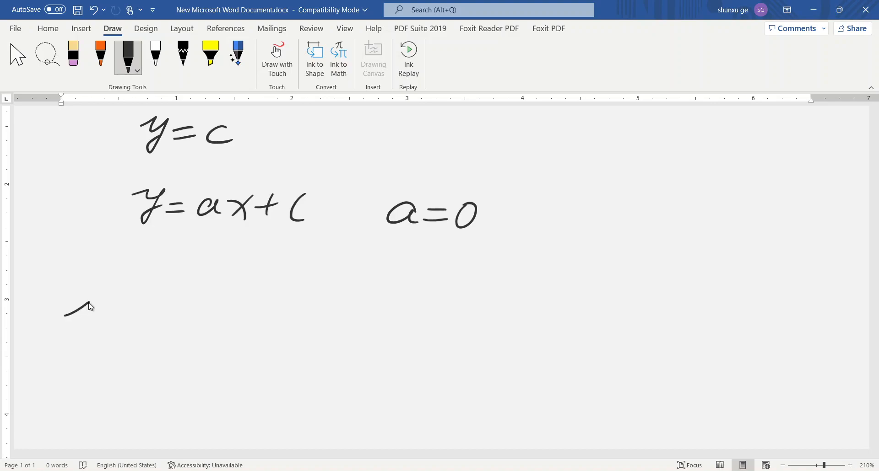
{"action": "left_click_drag", "start_coordinate": [64, 325], "coordinate": [137, 314]}
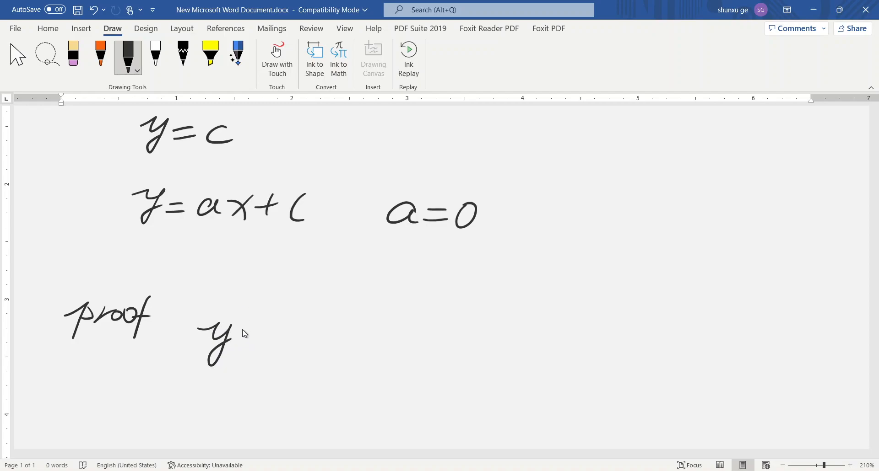
{"action": "mouse_move", "coordinate": [240, 336]}
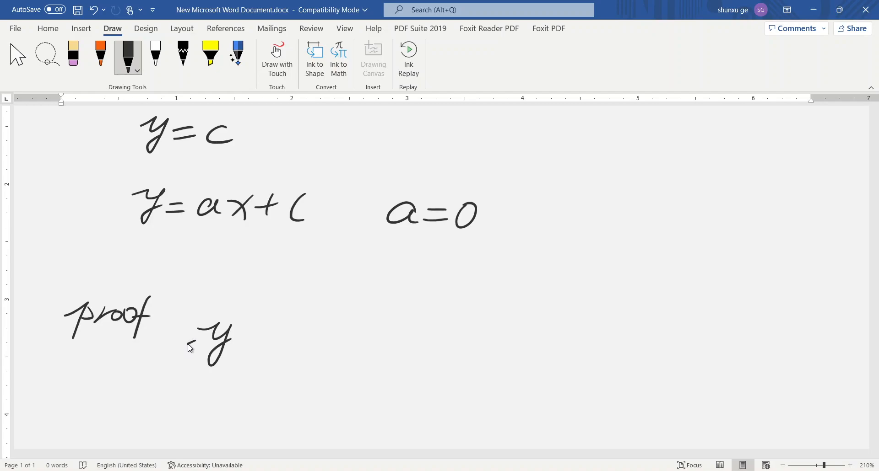
{"action": "left_click_drag", "start_coordinate": [193, 347], "coordinate": [182, 346]}
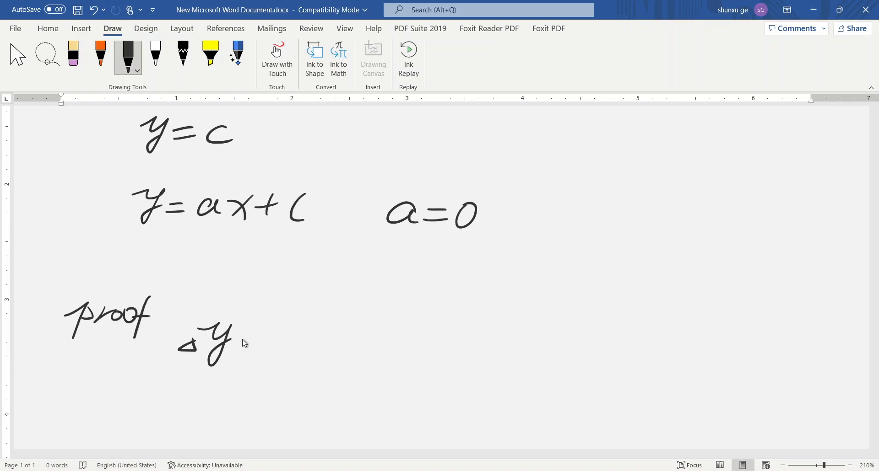
{"action": "left_click_drag", "start_coordinate": [247, 345], "coordinate": [323, 348]}
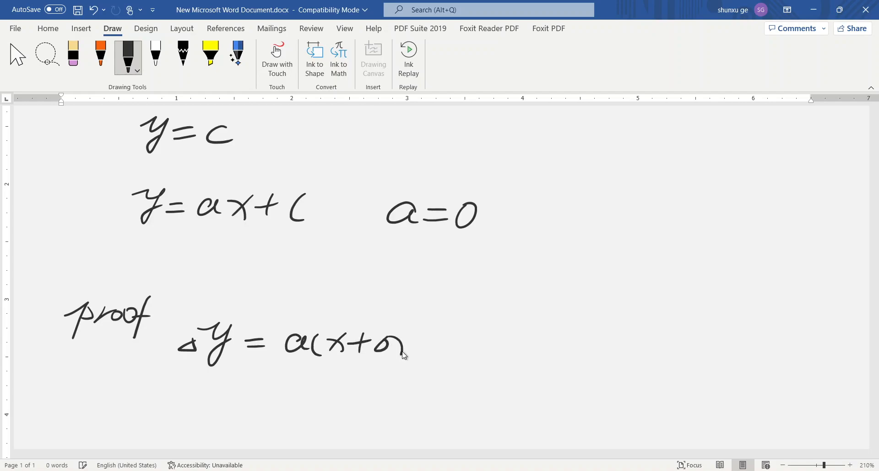
{"action": "left_click_drag", "start_coordinate": [393, 348], "coordinate": [455, 348]}
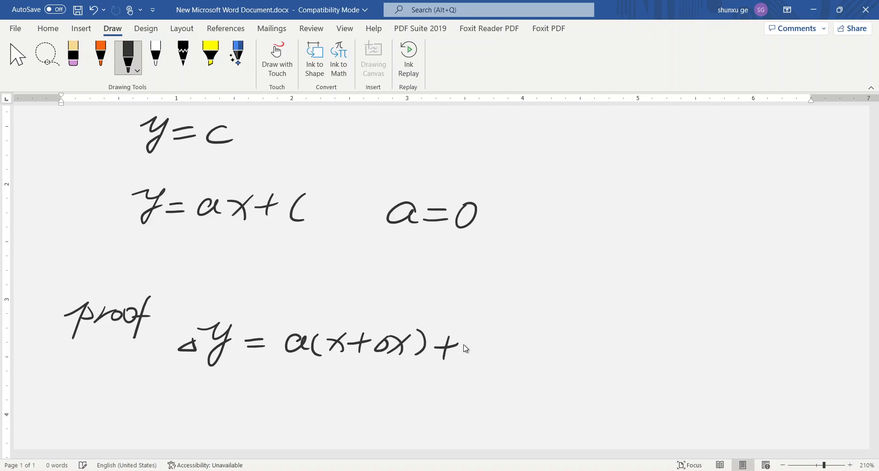
{"action": "left_click_drag", "start_coordinate": [468, 350], "coordinate": [488, 348]}
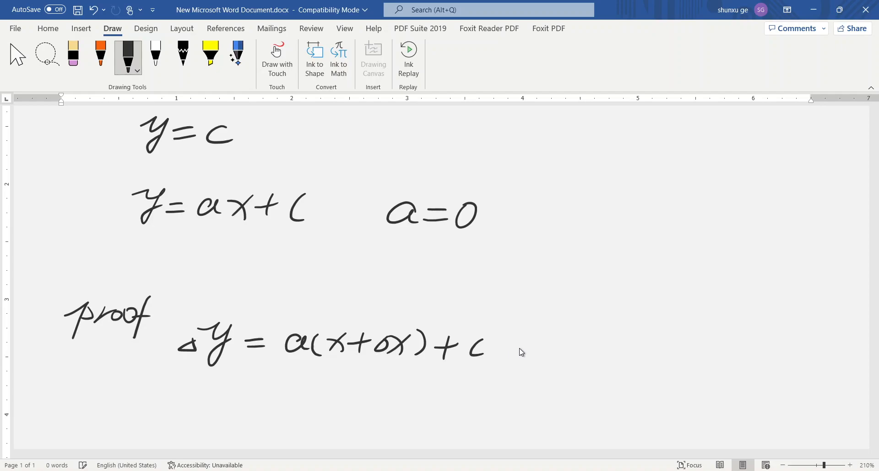
{"action": "left_click_drag", "start_coordinate": [504, 352], "coordinate": [530, 353]}
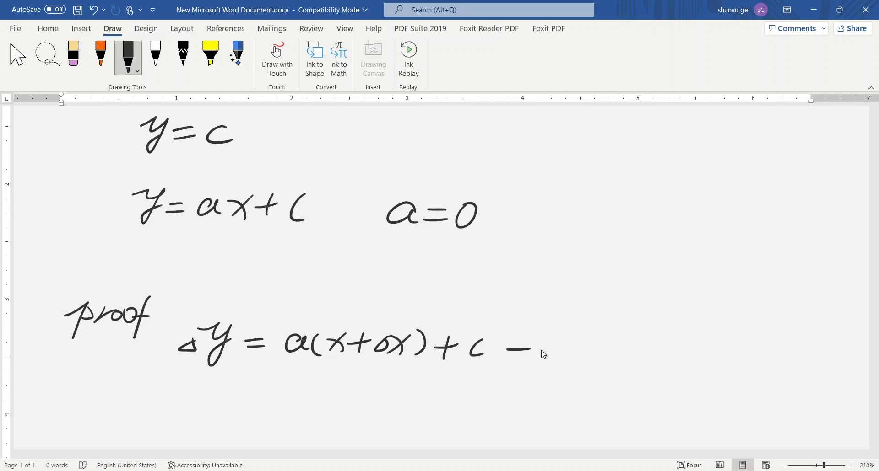
{"action": "mouse_move", "coordinate": [574, 353]}
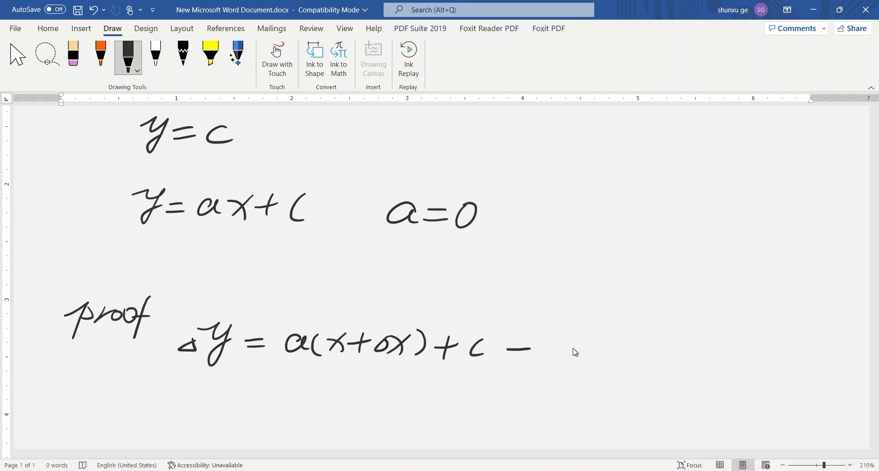
Finish the line with (ax+c) in parentheses after the minus sign
{"action": "left_click_drag", "start_coordinate": [560, 348], "coordinate": [661, 359]}
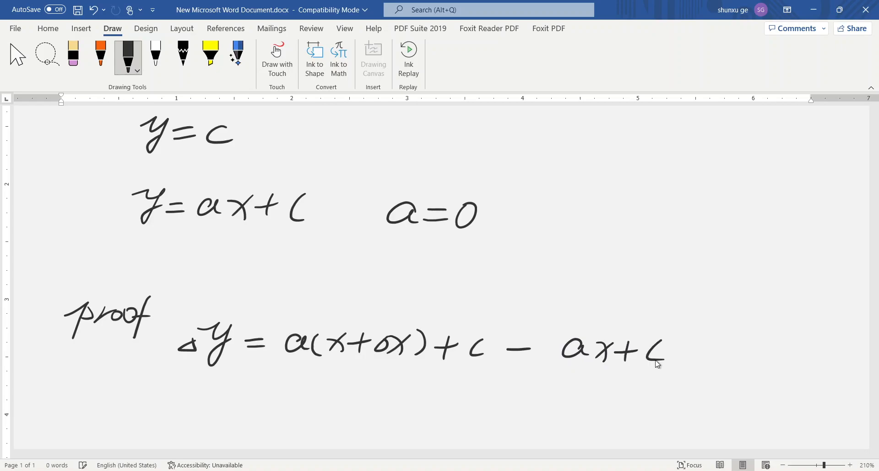
{"action": "left_click_drag", "start_coordinate": [554, 348], "coordinate": [675, 364]}
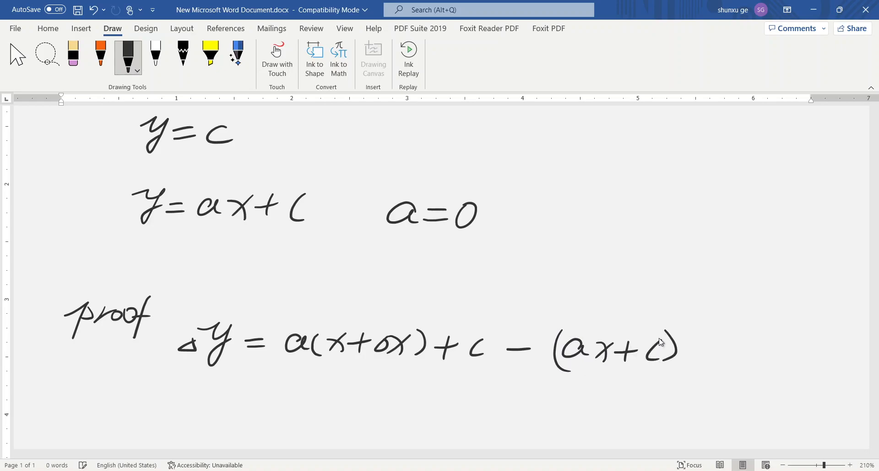
{"action": "scroll", "scroll_direction": "down", "scroll_amount": 3}
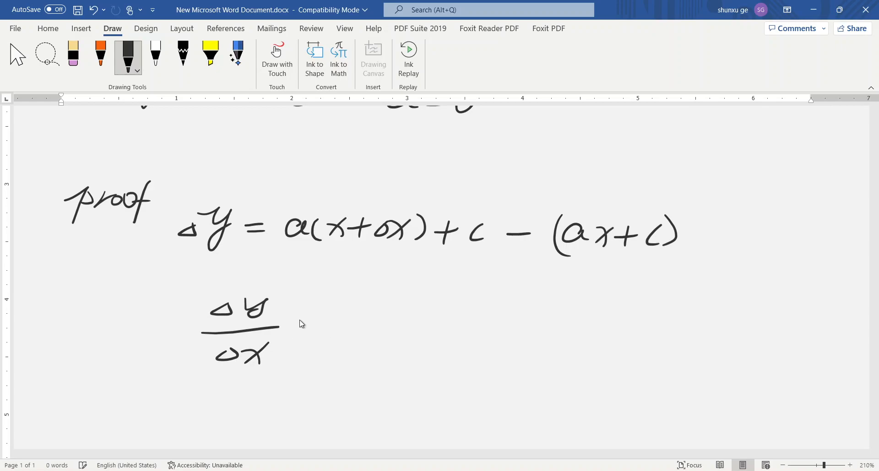
Ink Δy/Δx = ax + aΔx + c and continue the expanded numerator
{"action": "left_click_drag", "start_coordinate": [294, 328], "coordinate": [319, 334]}
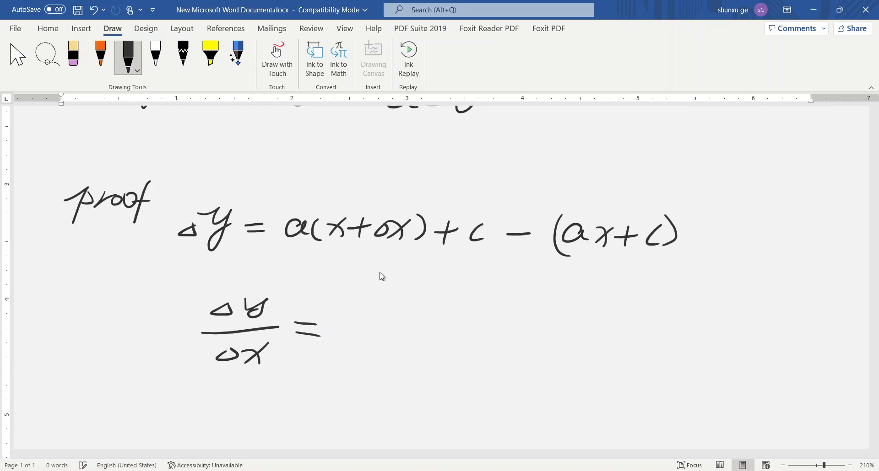
{"action": "left_click_drag", "start_coordinate": [348, 303], "coordinate": [367, 316]}
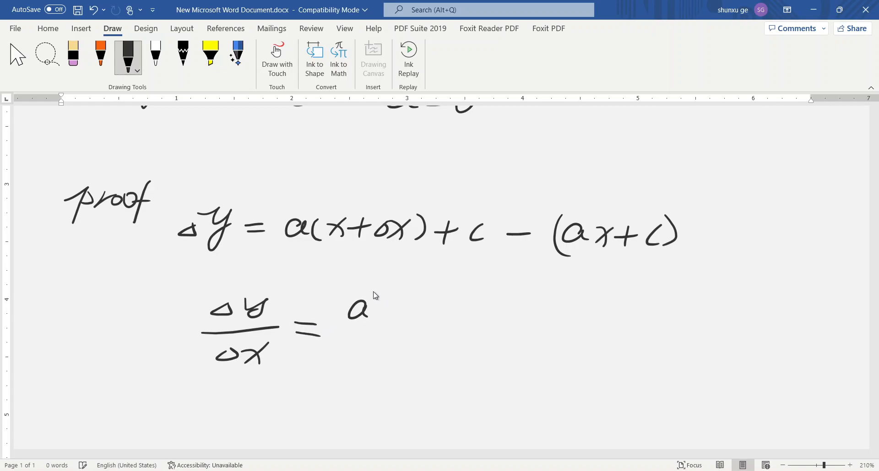
{"action": "mouse_move", "coordinate": [383, 303]}
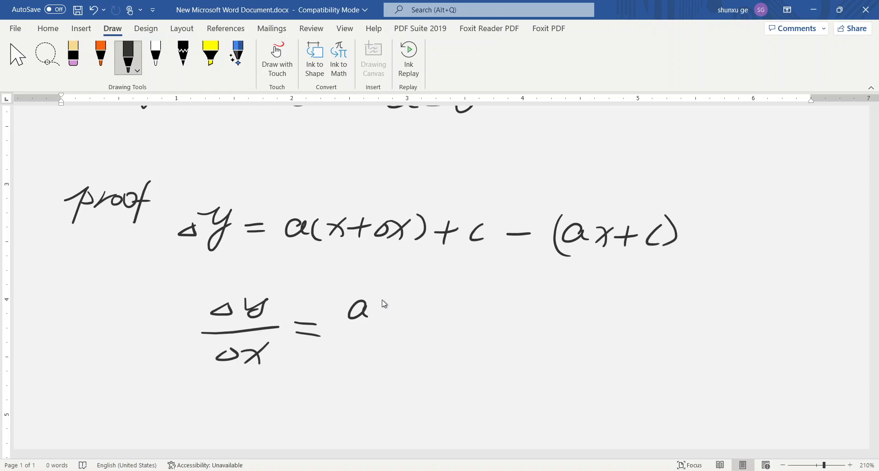
{"action": "mouse_move", "coordinate": [381, 309]}
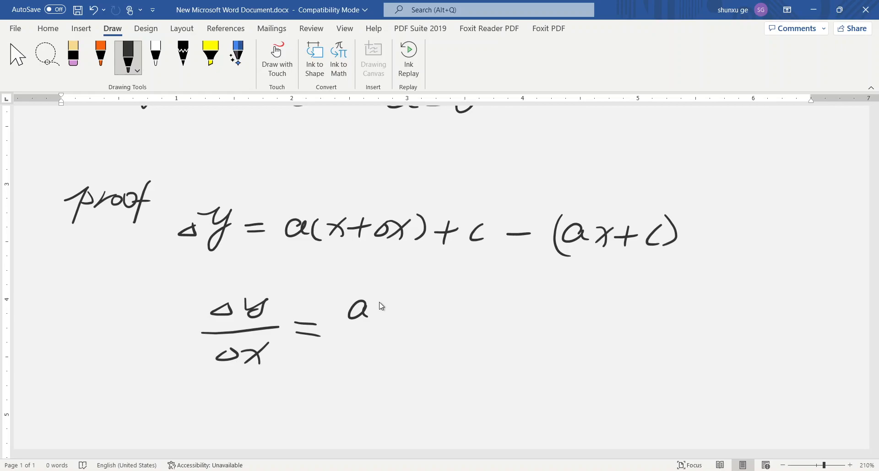
{"action": "left_click_drag", "start_coordinate": [376, 303], "coordinate": [401, 322]}
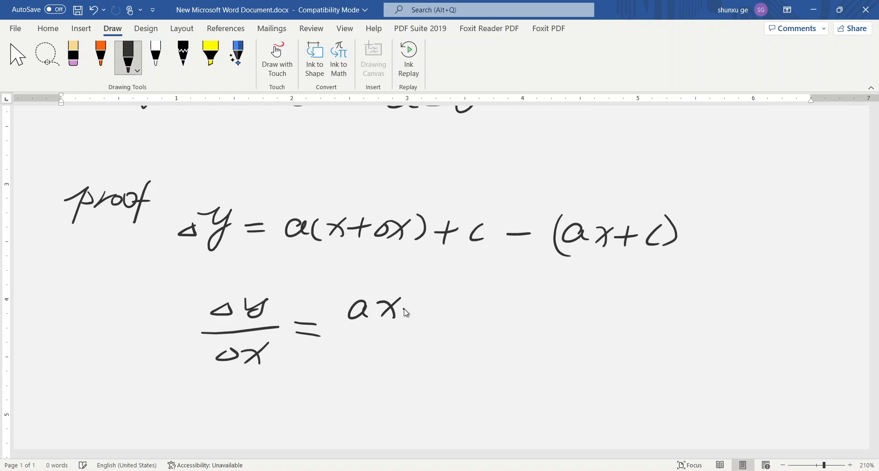
{"action": "left_click_drag", "start_coordinate": [412, 306], "coordinate": [423, 320]}
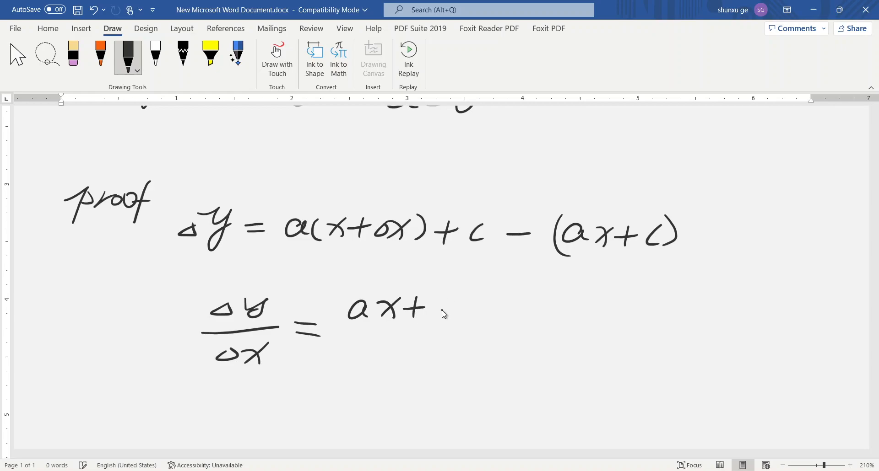
{"action": "left_click_drag", "start_coordinate": [431, 311], "coordinate": [493, 311]}
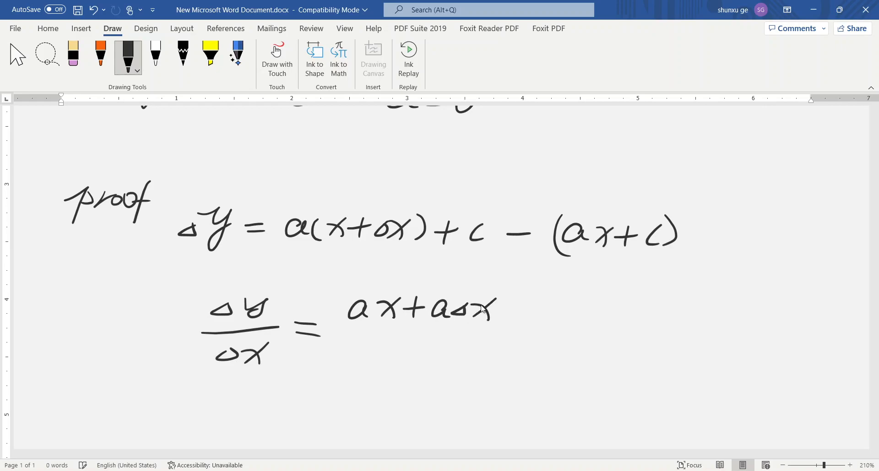
{"action": "left_click_drag", "start_coordinate": [507, 311], "coordinate": [555, 314]}
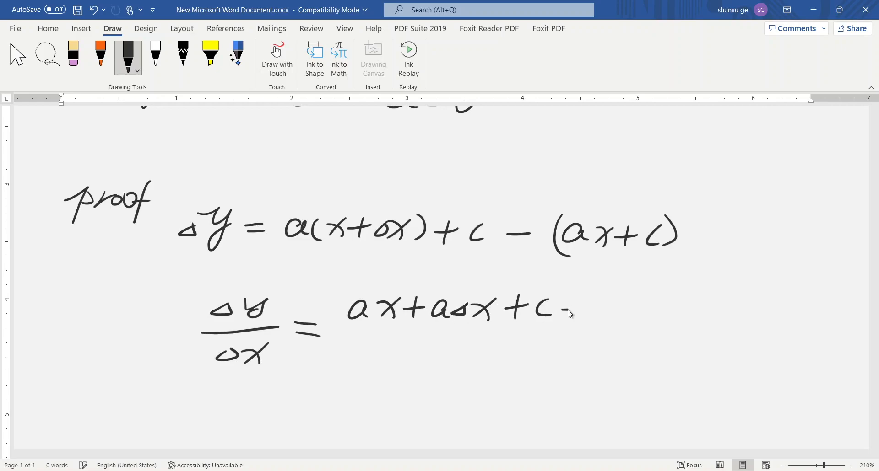
{"action": "left_click_drag", "start_coordinate": [572, 312], "coordinate": [661, 312]}
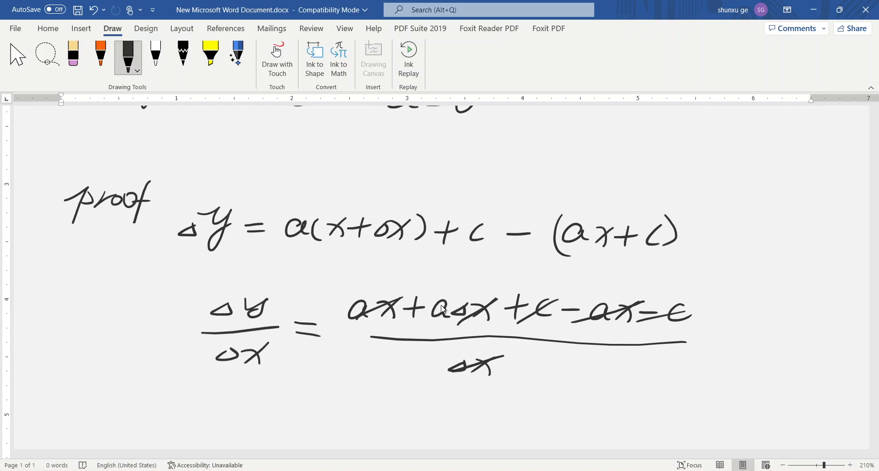
{"action": "mouse_move", "coordinate": [307, 405]}
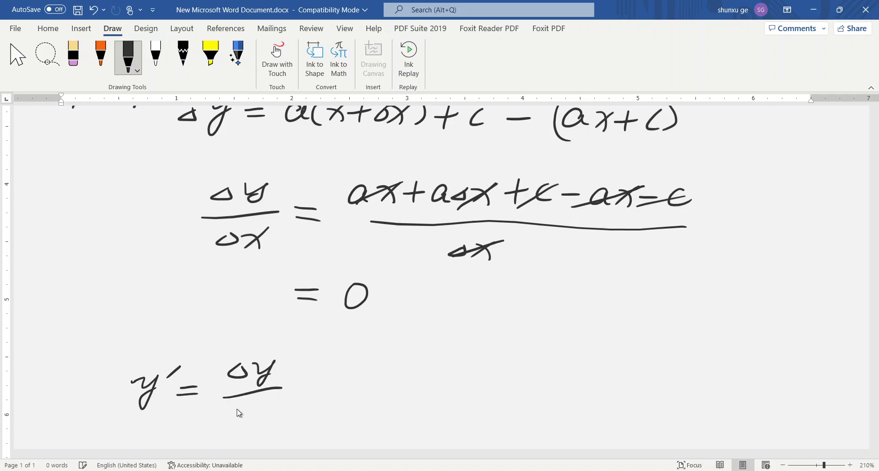
Add Δx under Δy, write = c′ and begin the next equals step
{"action": "left_click_drag", "start_coordinate": [232, 401], "coordinate": [274, 406]}
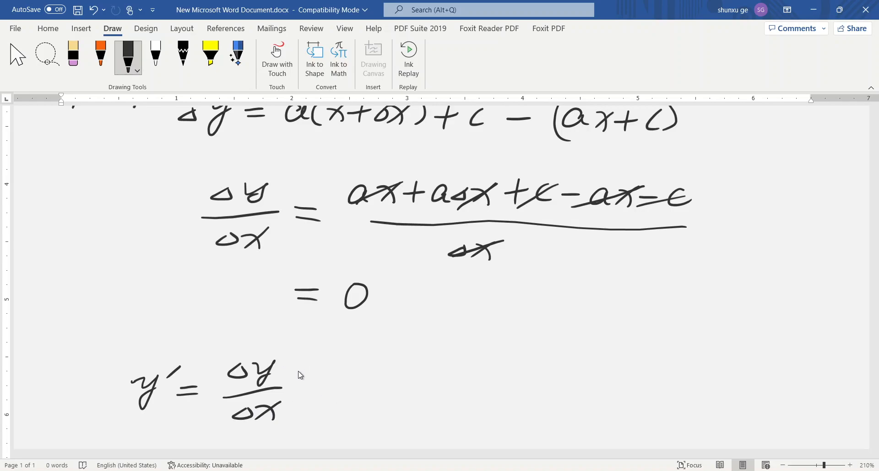
{"action": "mouse_move", "coordinate": [306, 385]}
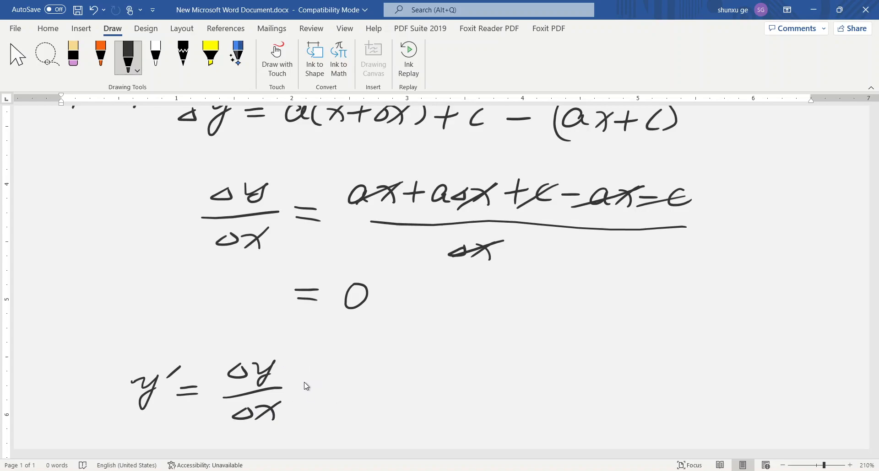
{"action": "left_click_drag", "start_coordinate": [303, 390], "coordinate": [378, 393]}
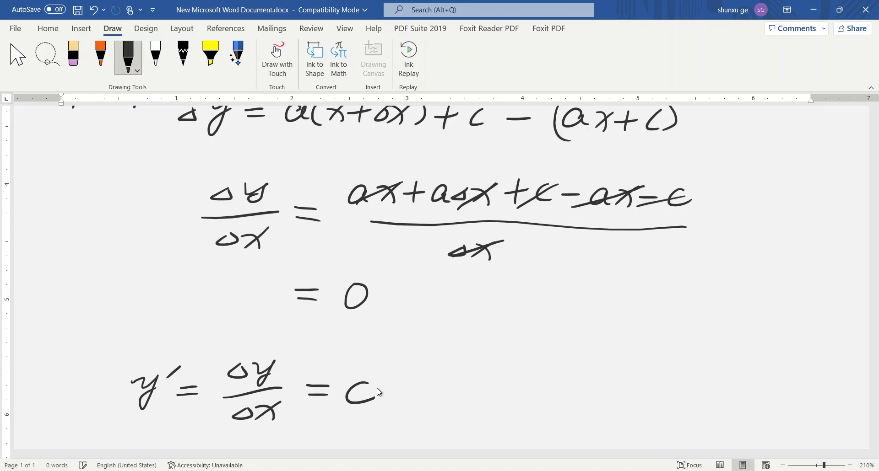
{"action": "left_click_drag", "start_coordinate": [386, 370], "coordinate": [383, 390]}
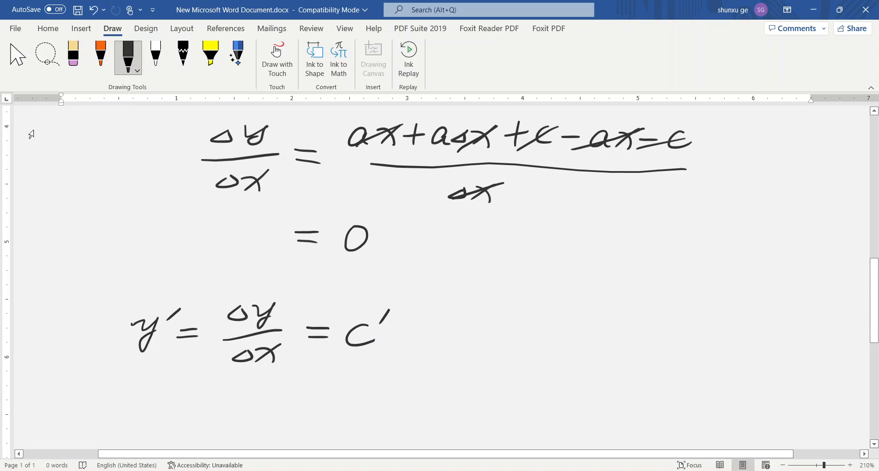
{"action": "left_click_drag", "start_coordinate": [403, 345], "coordinate": [455, 336]}
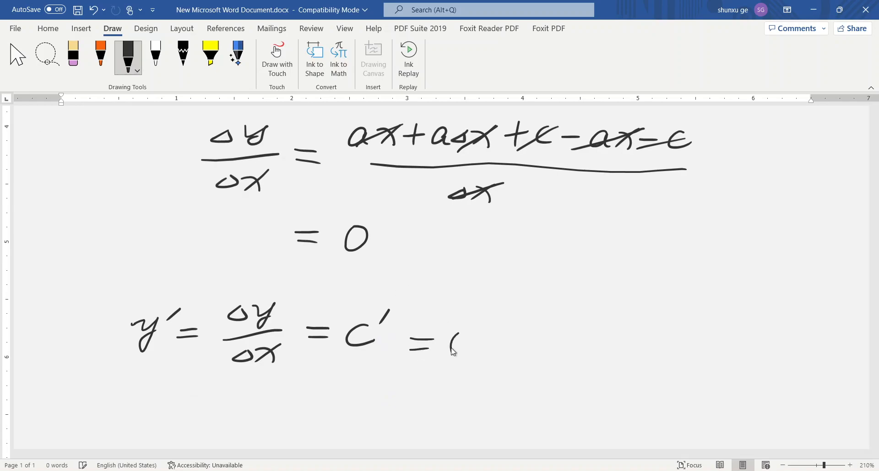